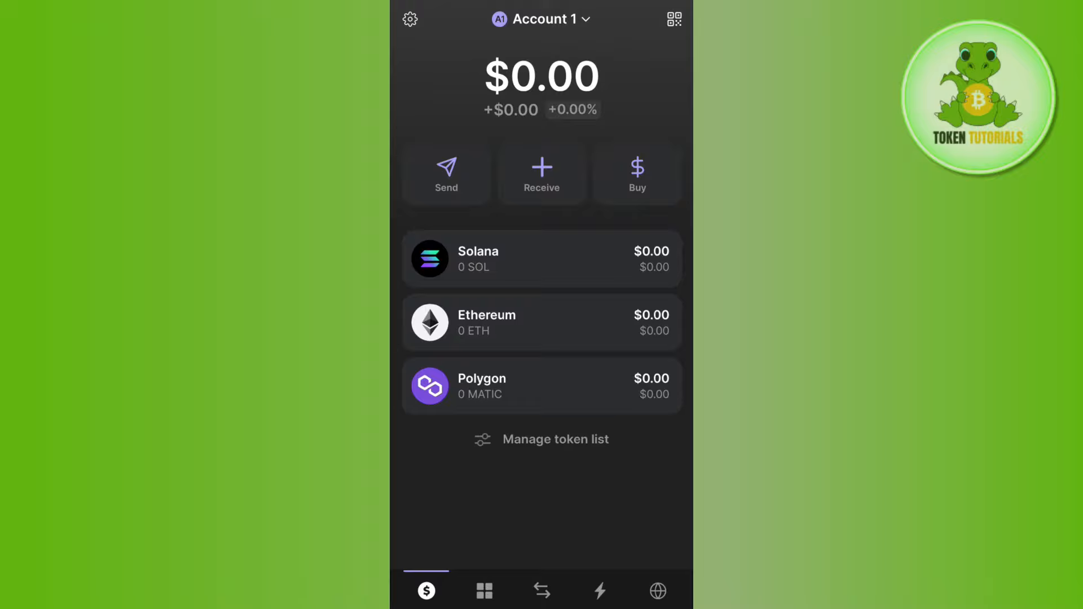
- Open the Account 1 dropdown to show Your Accounts, listing Account 1 at $0.00
click(541, 18)
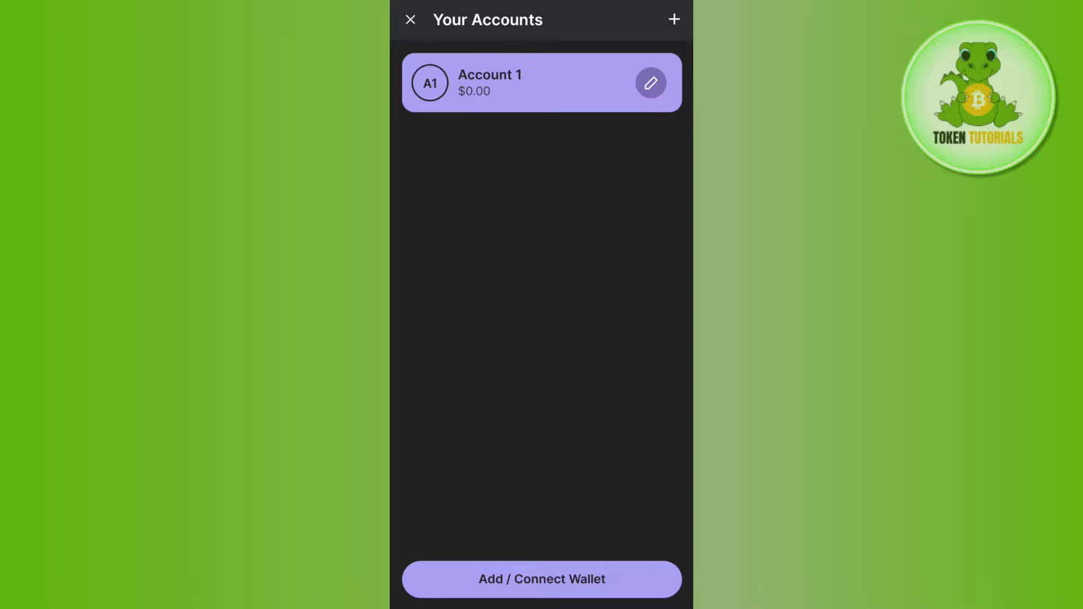
- Show the Add / Connect Wallet options for creating, importing or watching an account
click(540, 579)
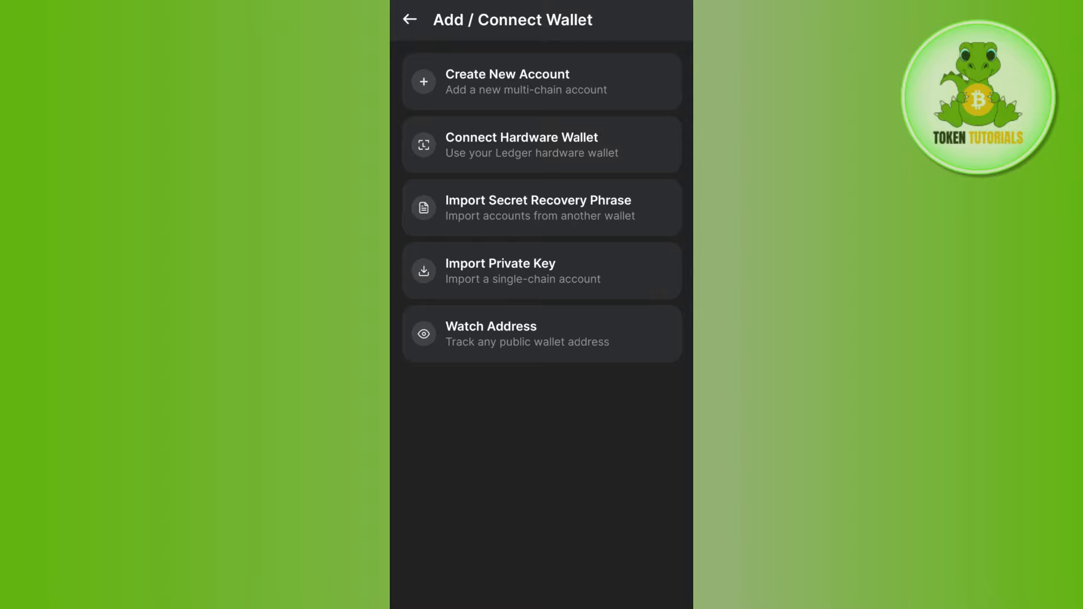
- Choose Create New Account to add a new multi-chain account
click(541, 81)
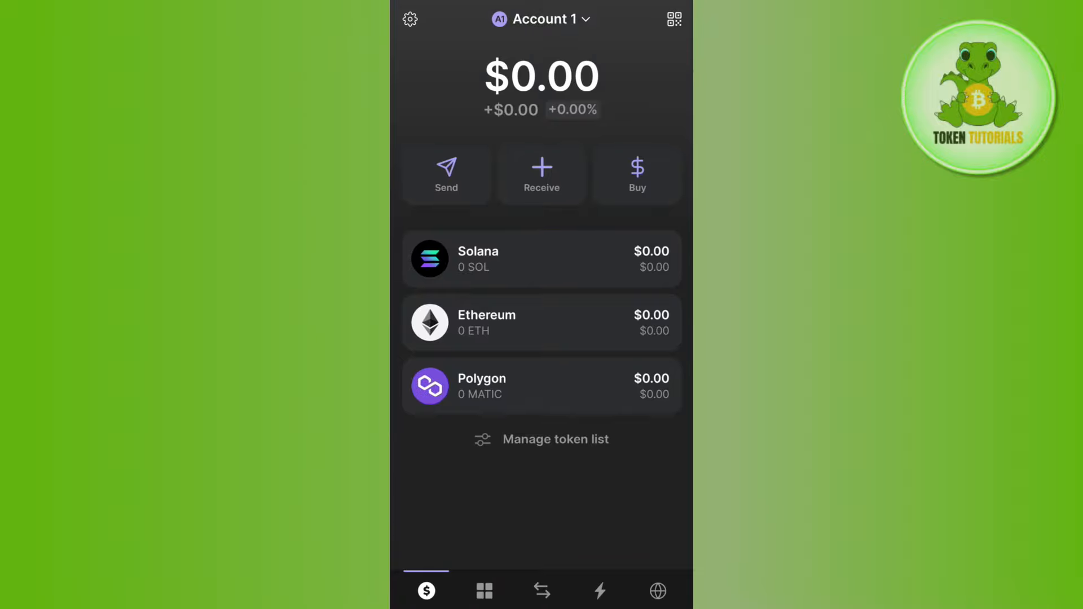
- Reopen Your Accounts to see Account 2 at $0.00 beside Account 1
click(541, 18)
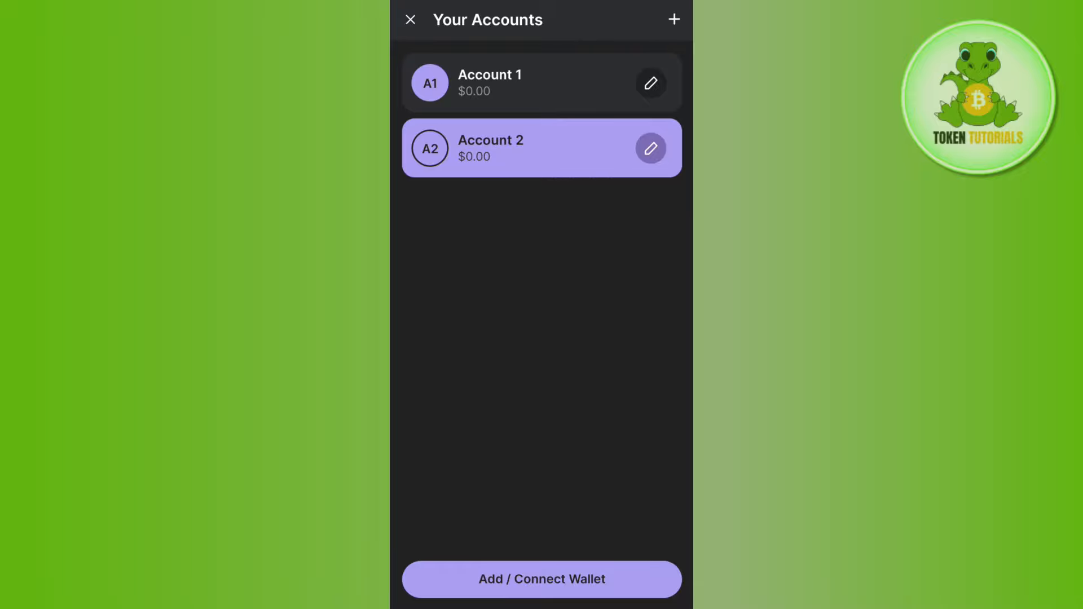
click(540, 579)
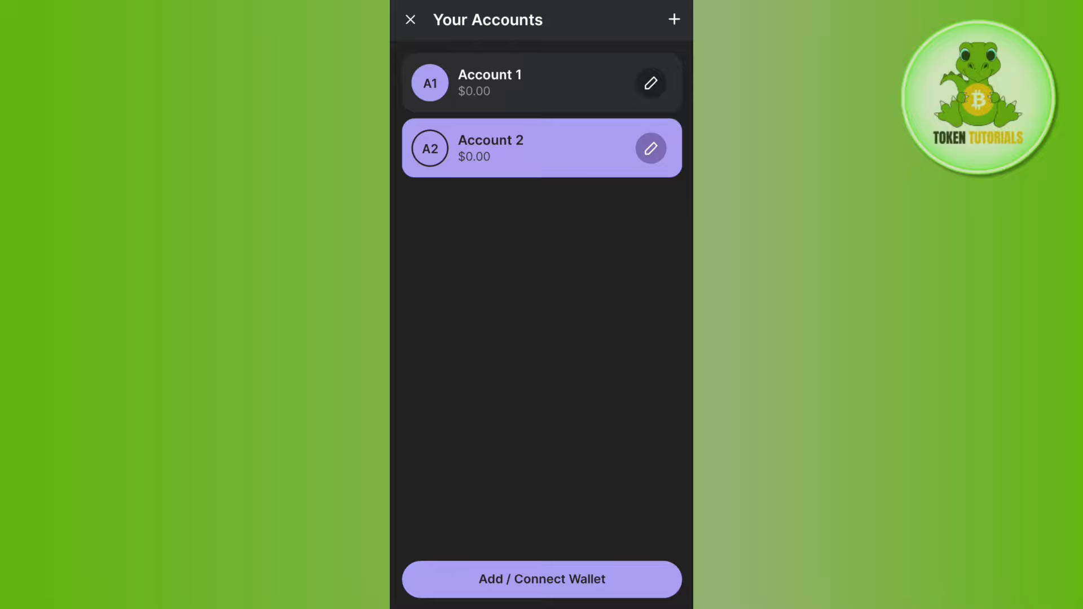
click(651, 148)
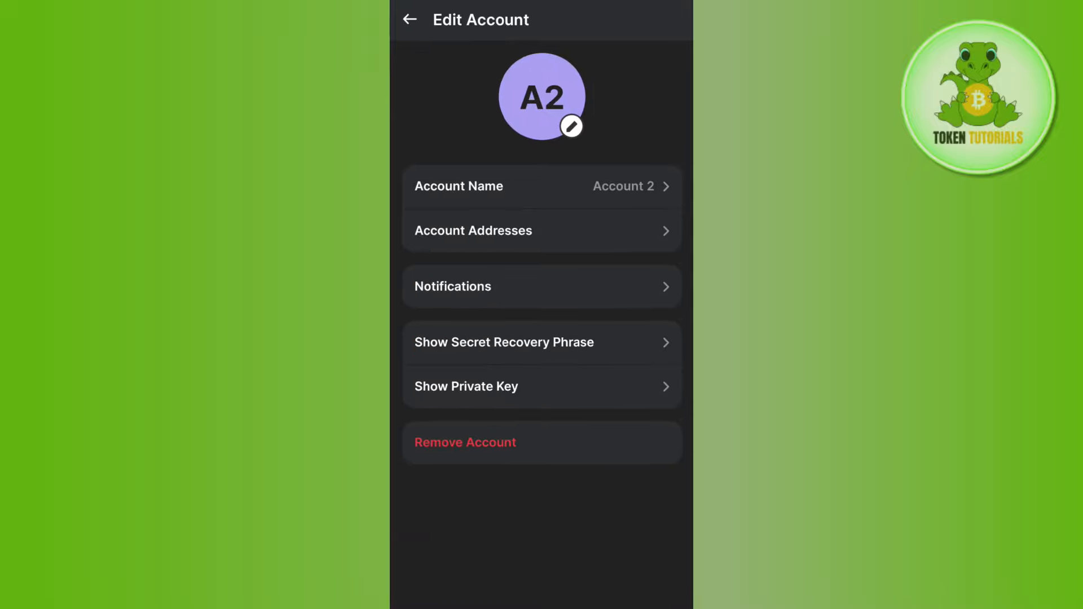
click(408, 20)
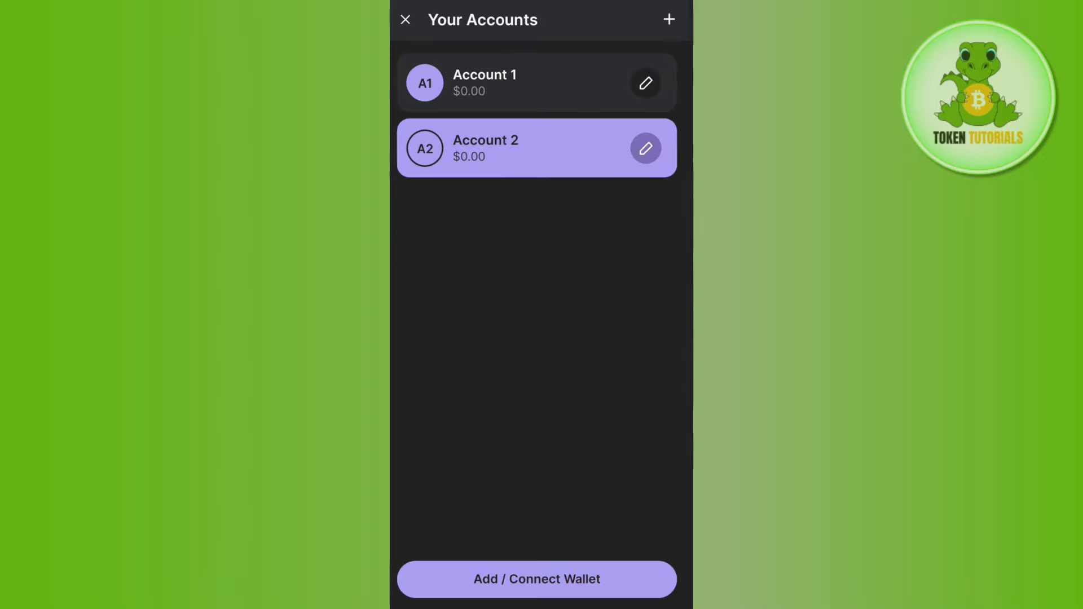